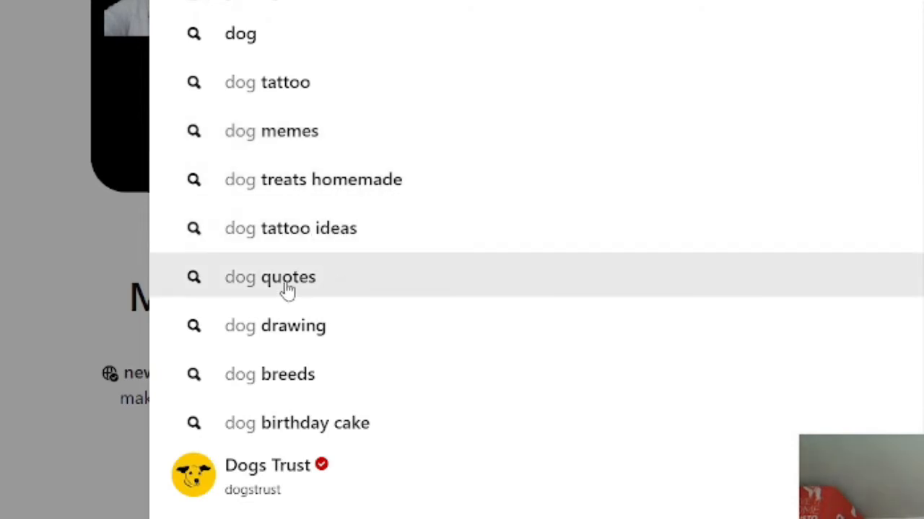
pyautogui.moveTo(305, 375)
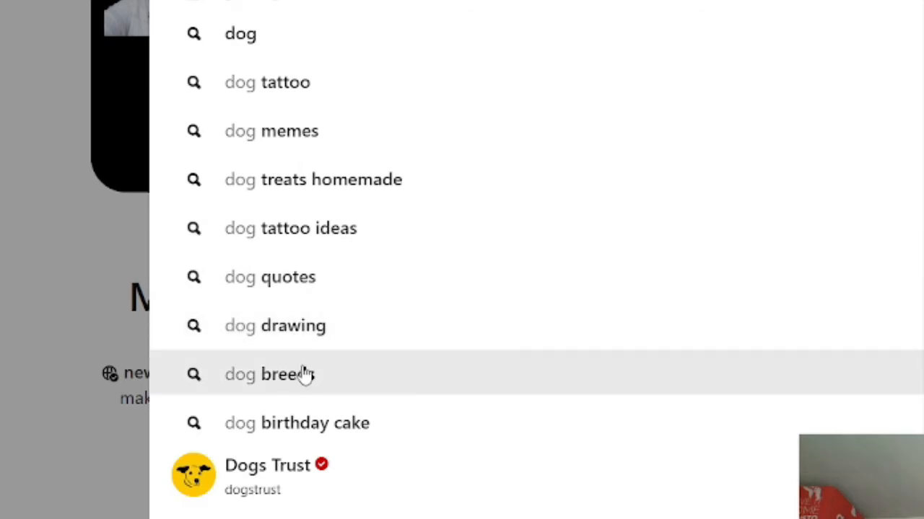
pyautogui.moveTo(592, 247)
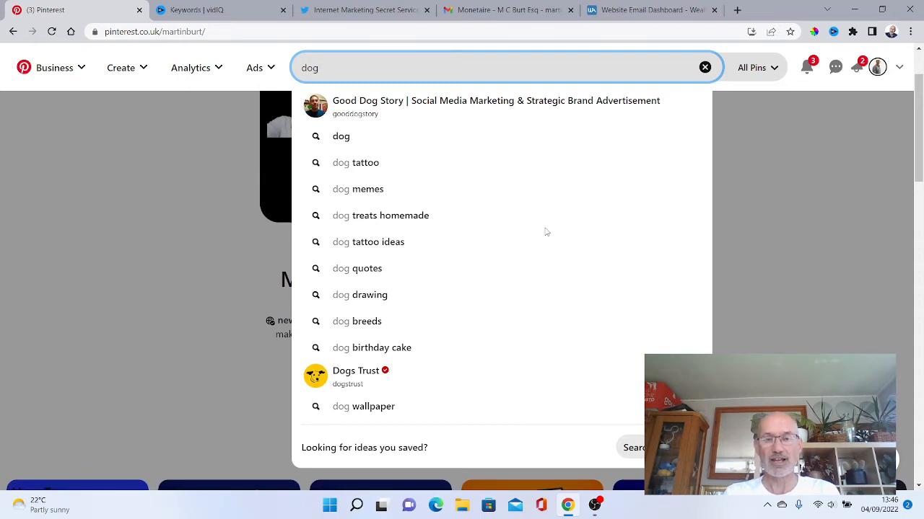
# View the 'dog treats homemade' results and browse further down the recipe pins
pyautogui.click(380, 215)
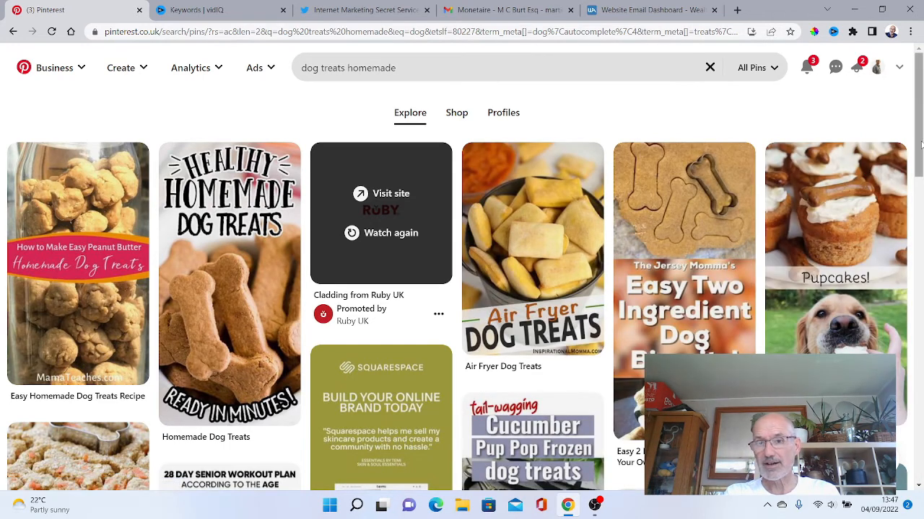
pyautogui.scroll(-3)
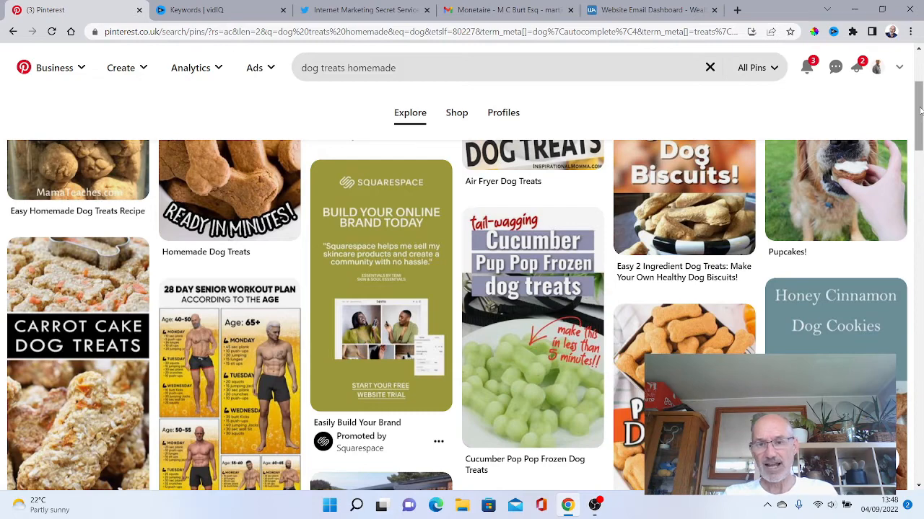
pyautogui.scroll(-3)
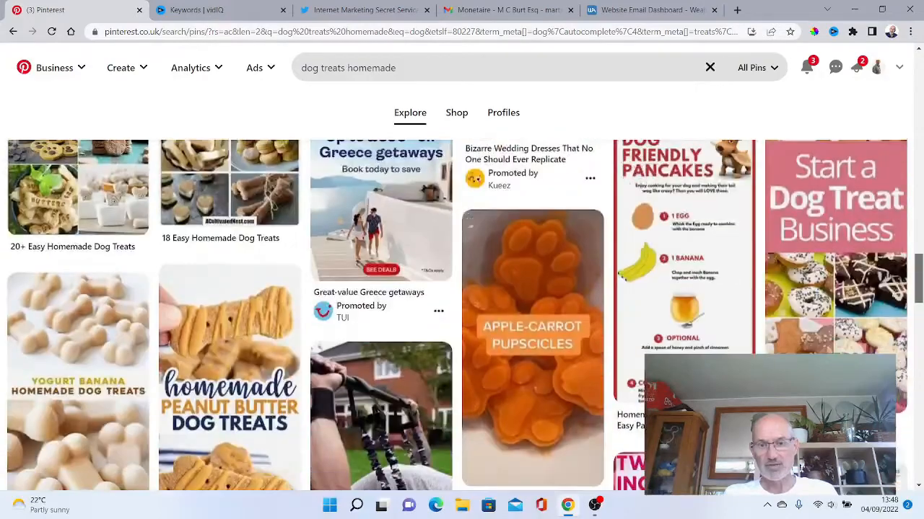
pyautogui.scroll(-3)
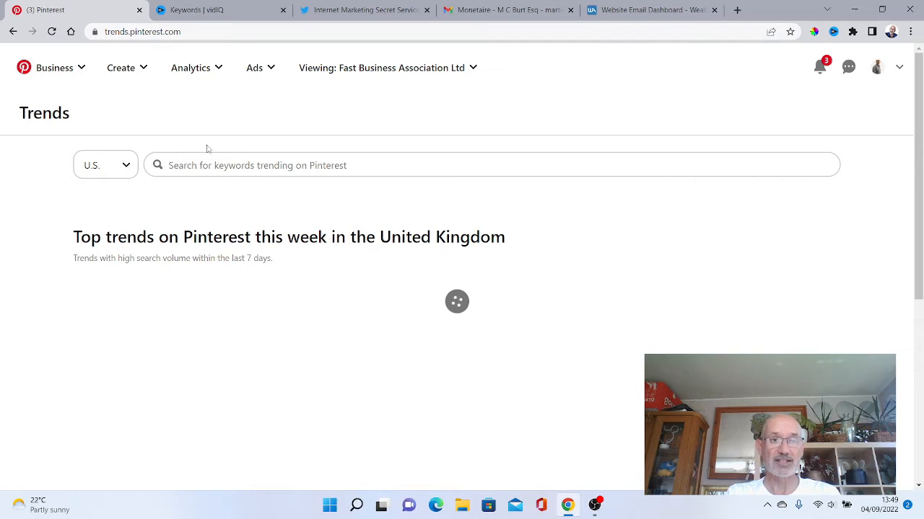
# Search Pinterest Trends for the keyword 'dog treat ideas' to list trending suggestions
pyautogui.write('dog treat ideas')
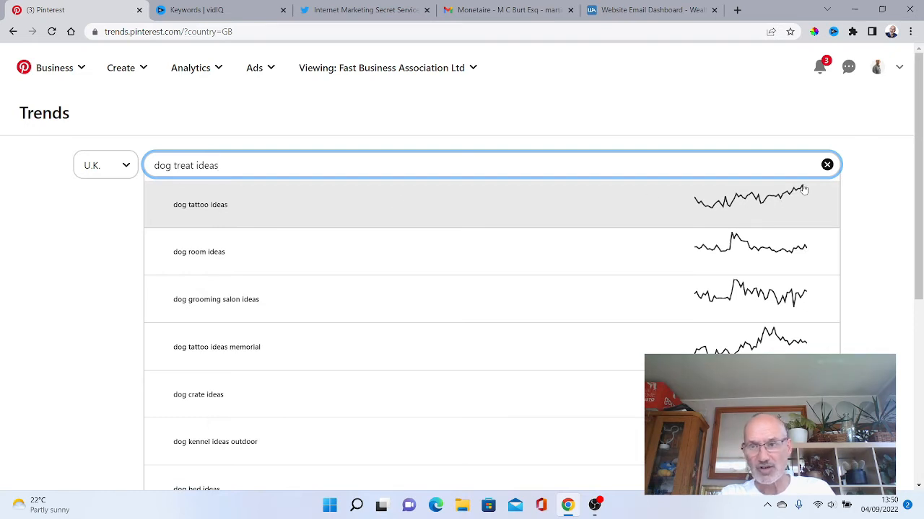
pyautogui.moveTo(414, 251)
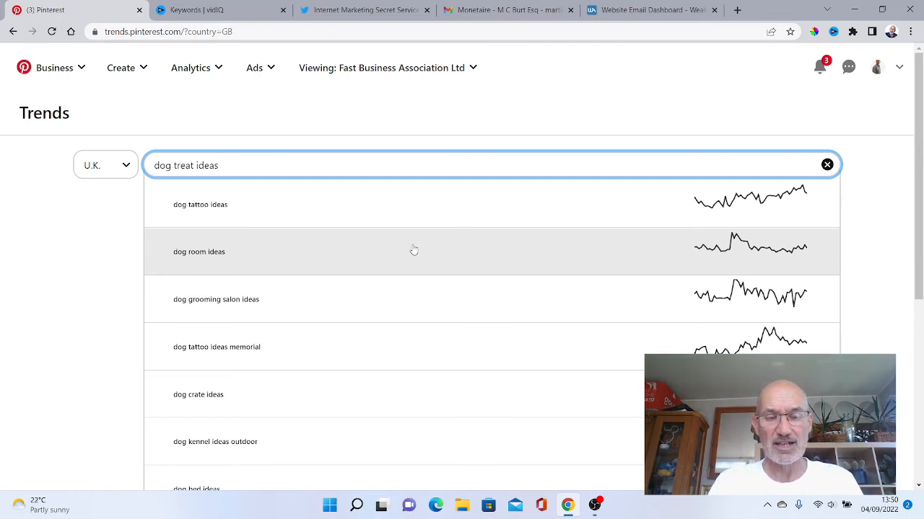